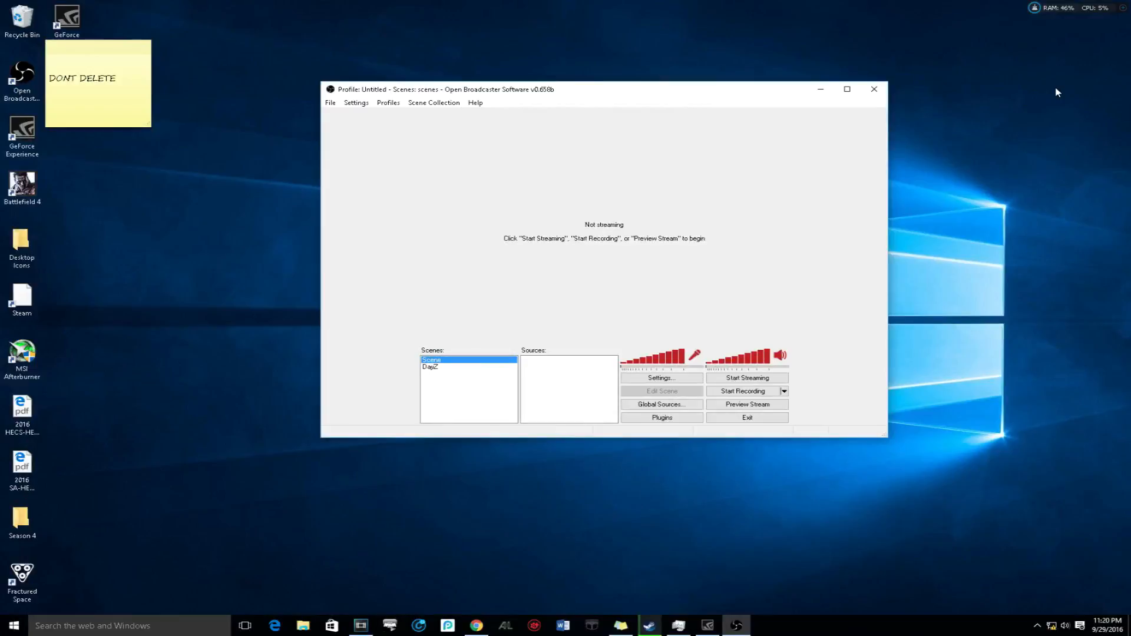
pyautogui.moveTo(662, 131)
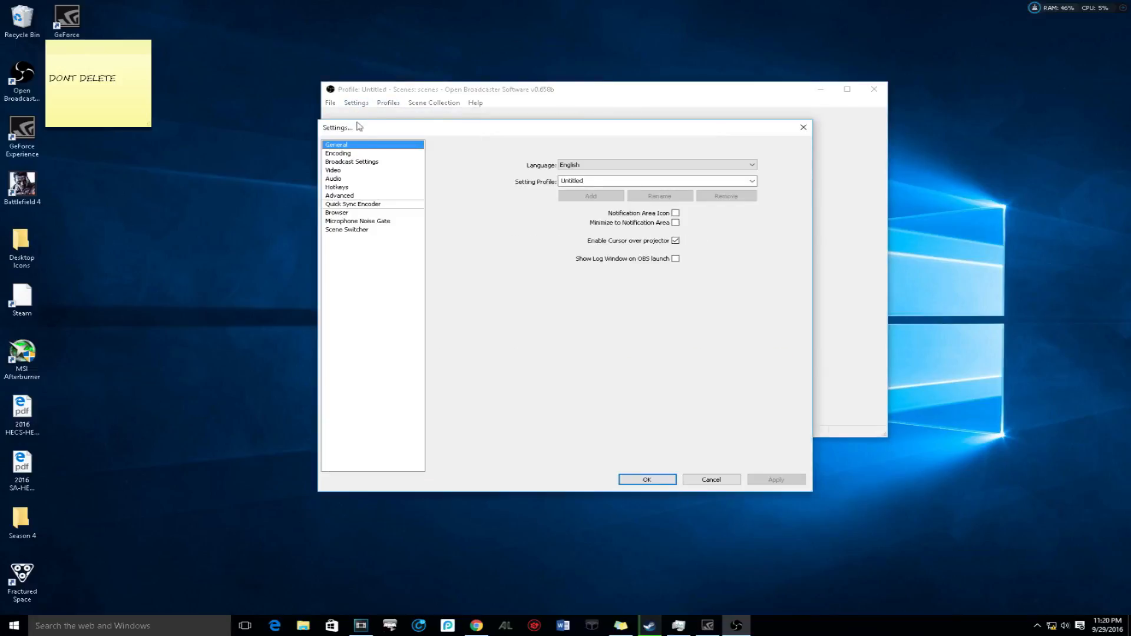
# - Choose the NVIDIA NVENC encoder with CBR on, 400 kb/s max bitrate and 600 kbit buffer
pyautogui.click(338, 152)
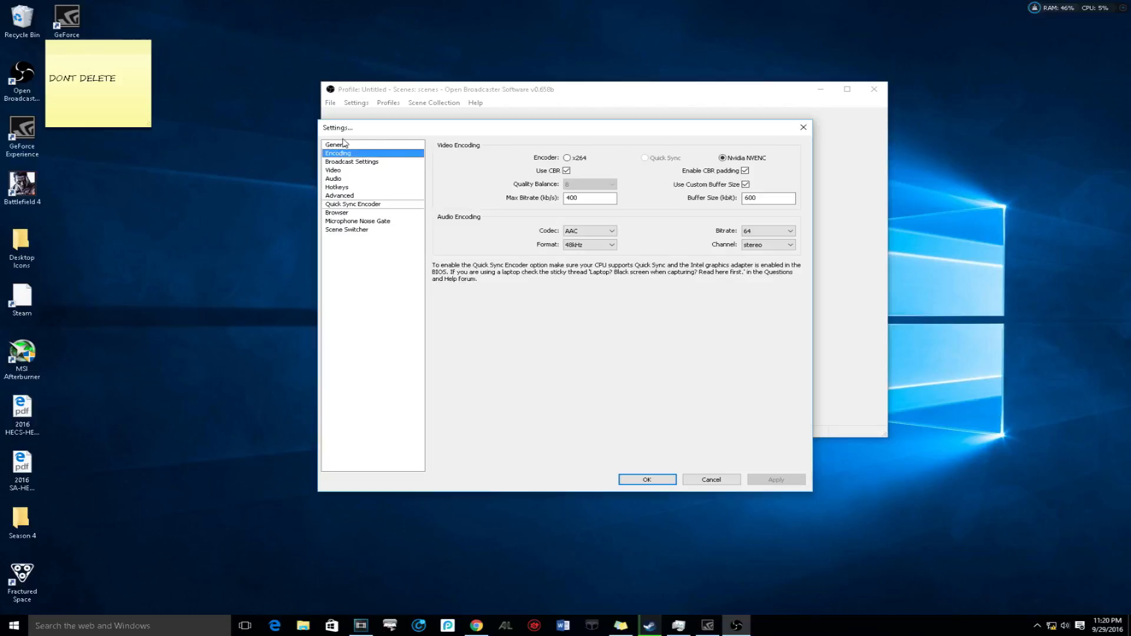
pyautogui.moveTo(823, 94)
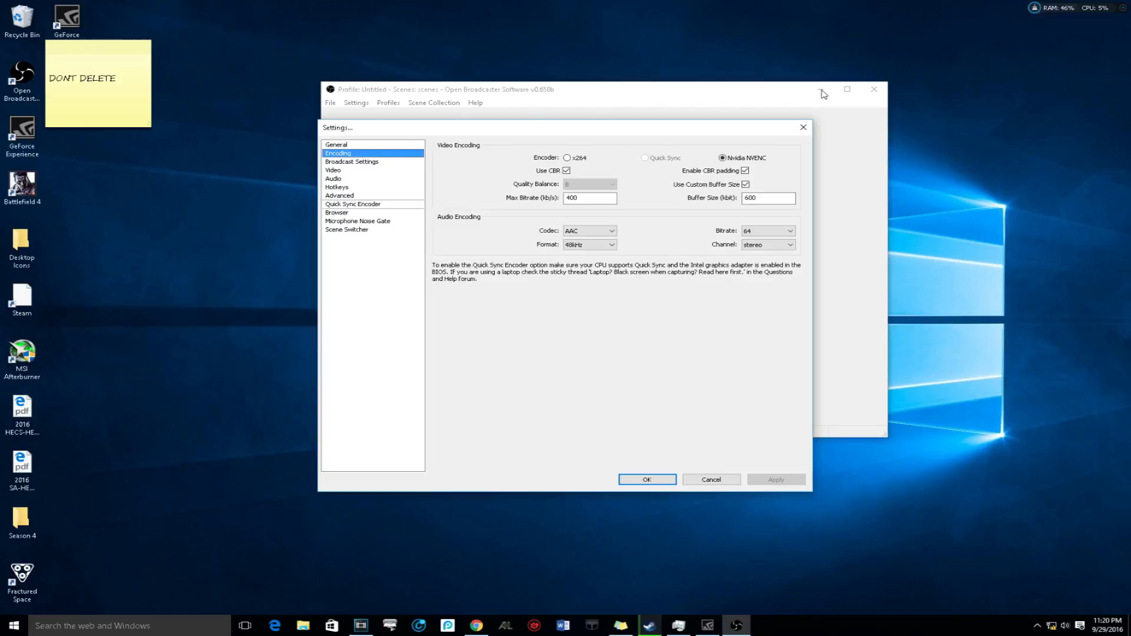
pyautogui.moveTo(817, 94)
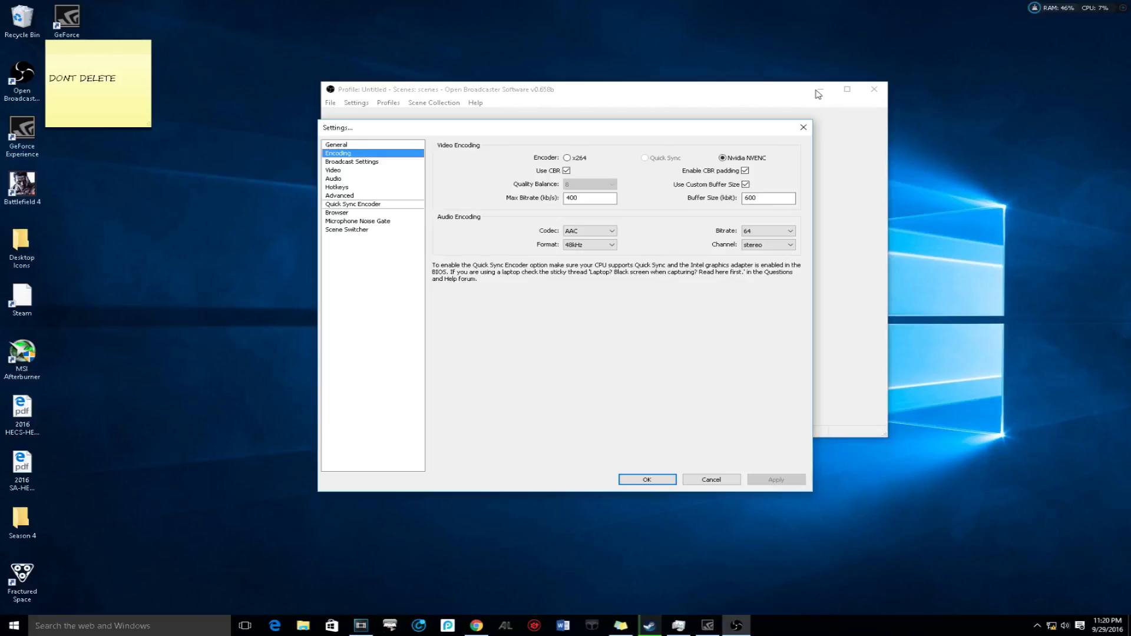
pyautogui.moveTo(526, 135)
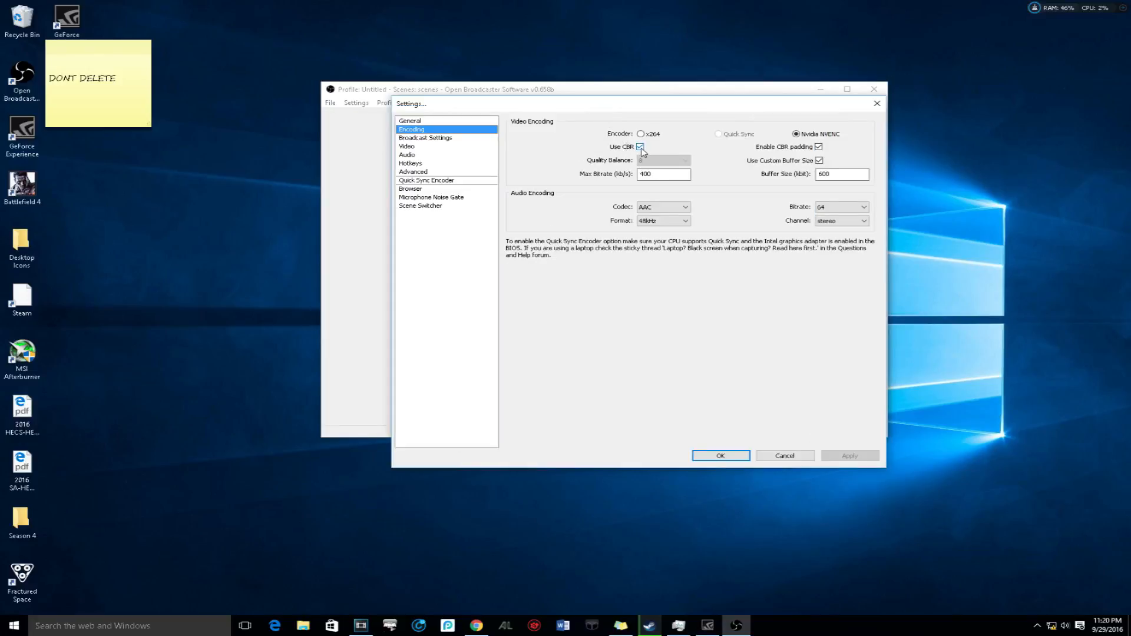
pyautogui.click(641, 146)
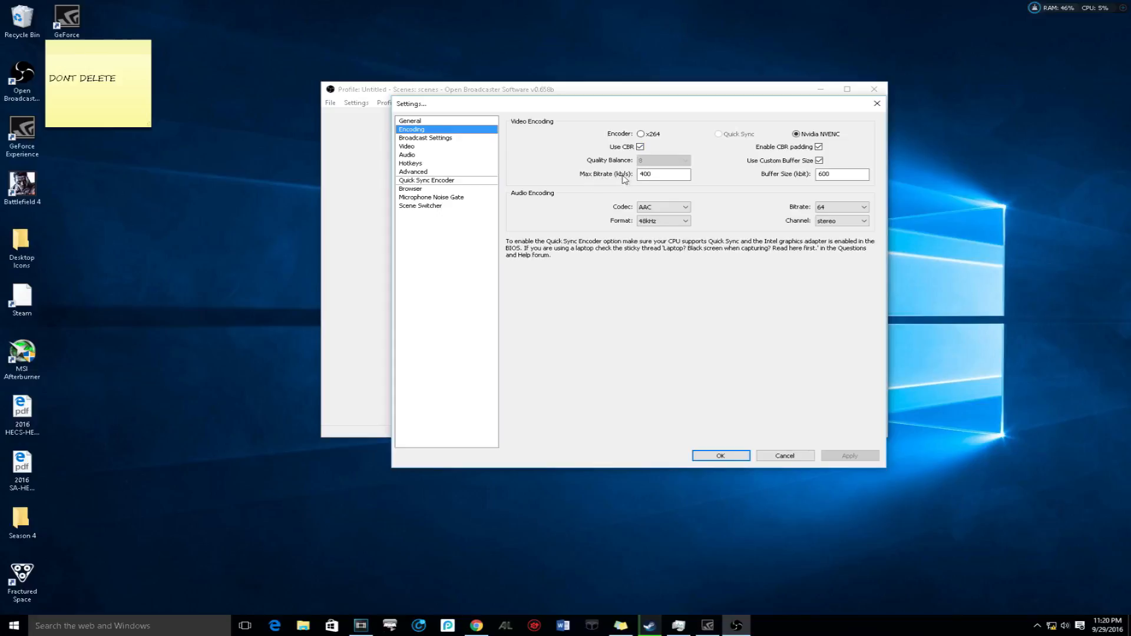
pyautogui.moveTo(641, 179)
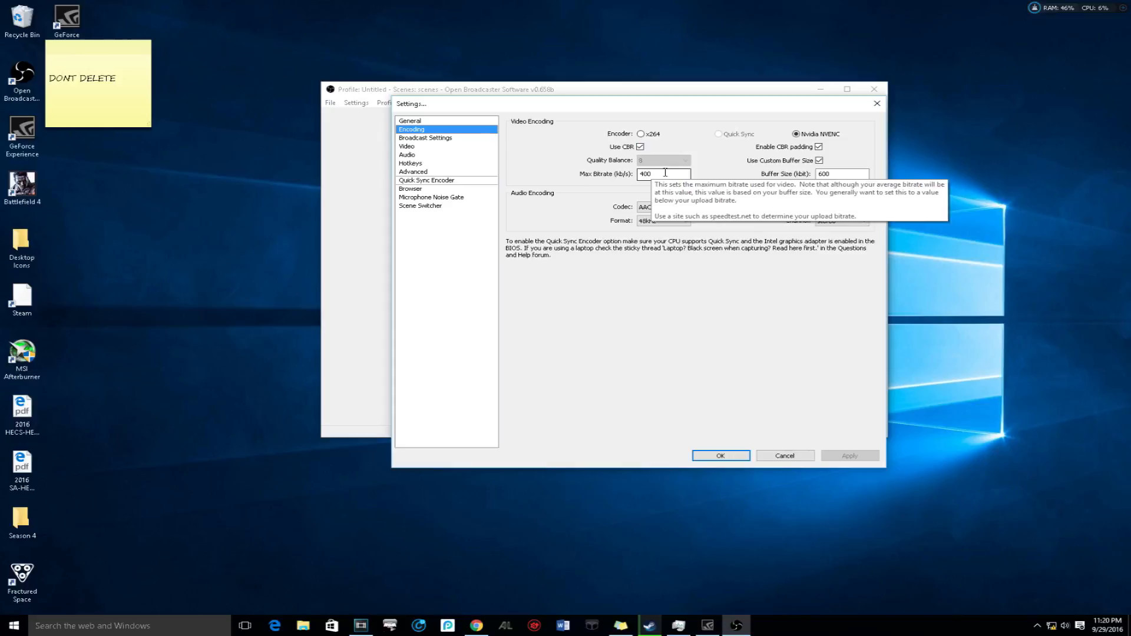
pyautogui.moveTo(664, 201)
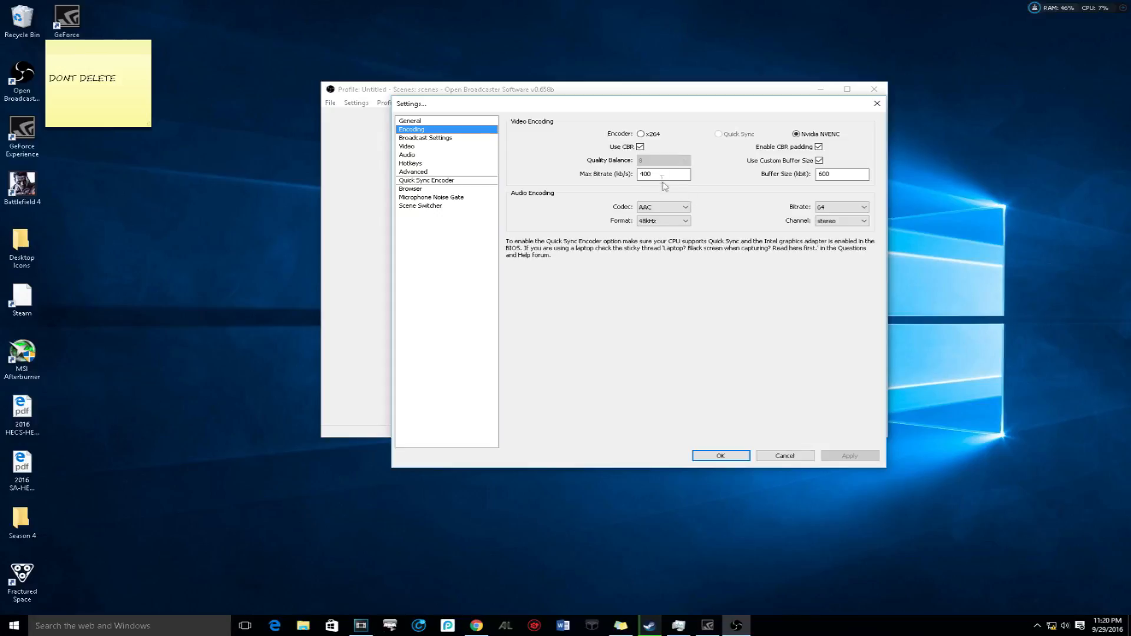
pyautogui.click(639, 147)
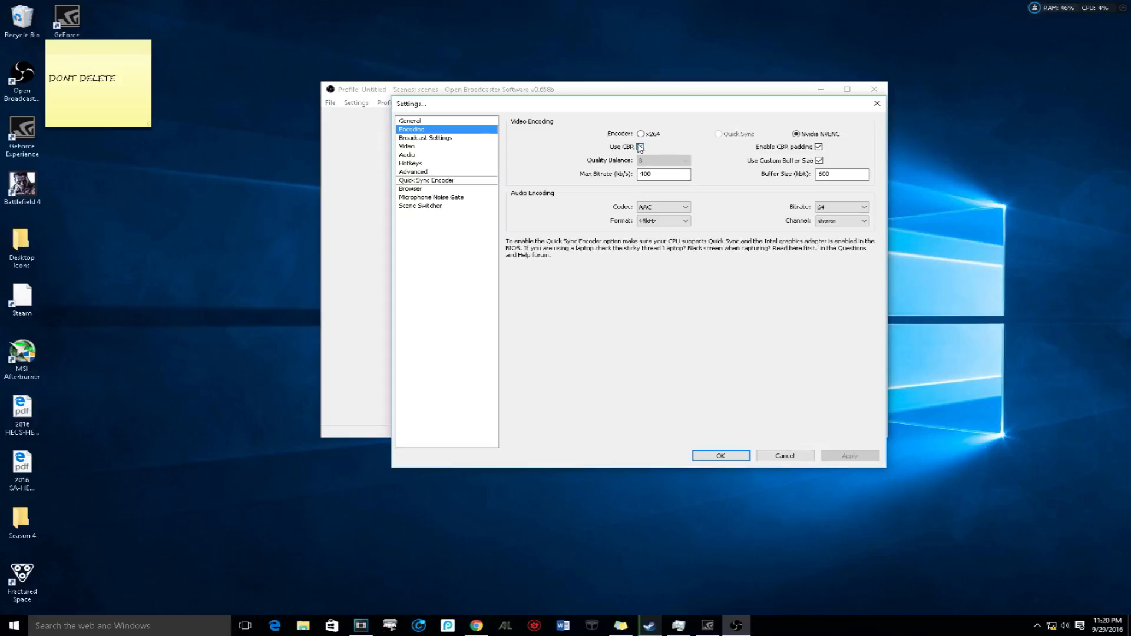
pyautogui.click(640, 148)
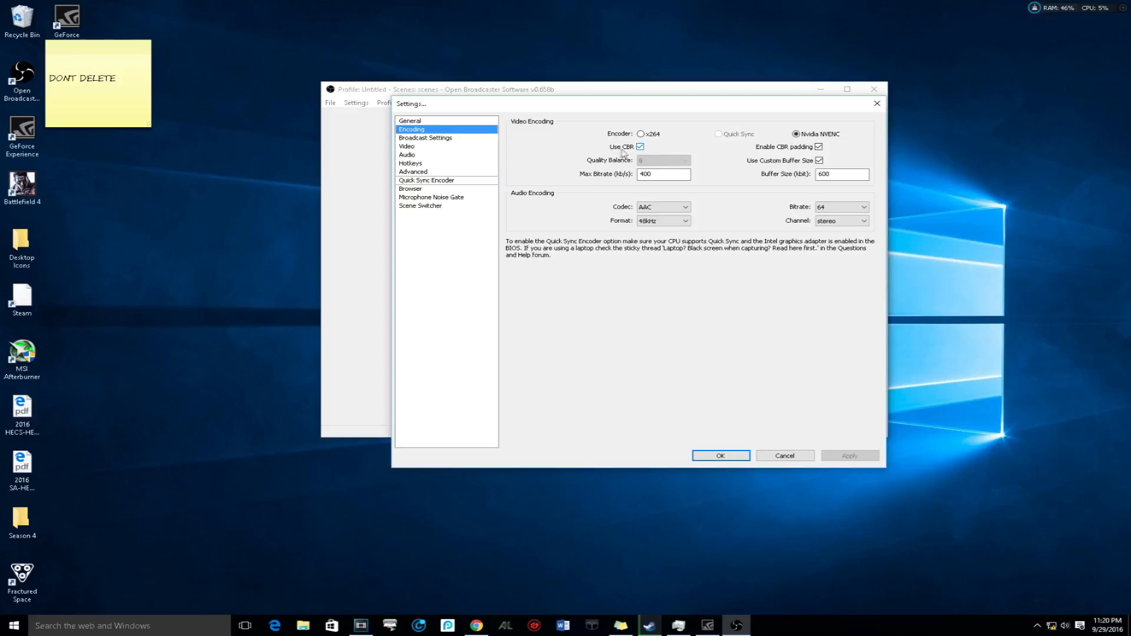
pyautogui.click(819, 146)
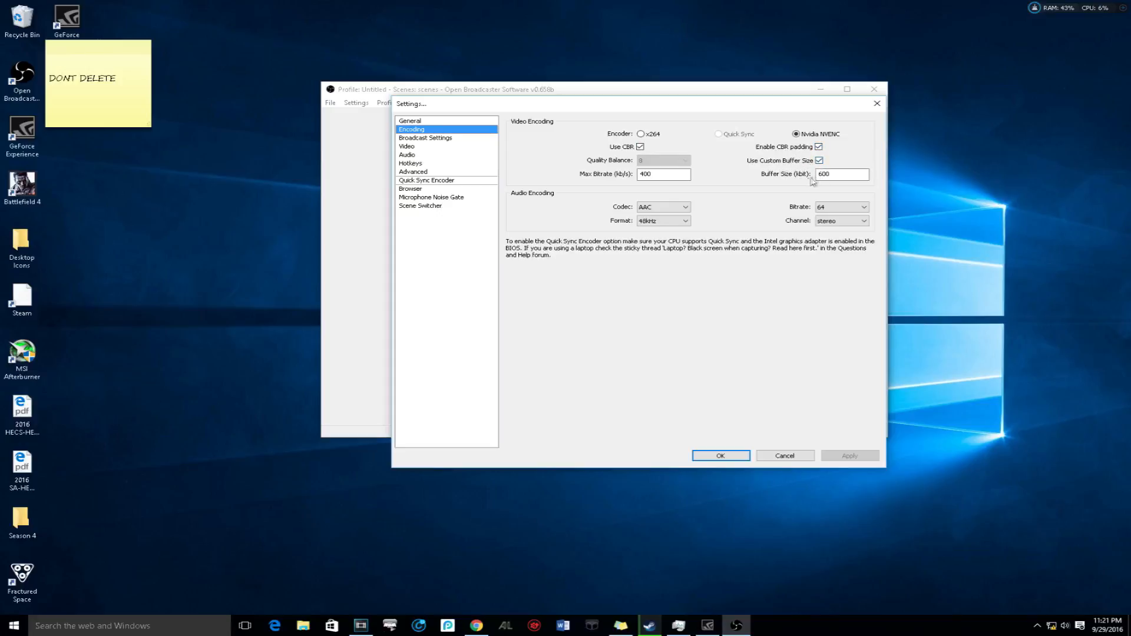
pyautogui.moveTo(840, 174)
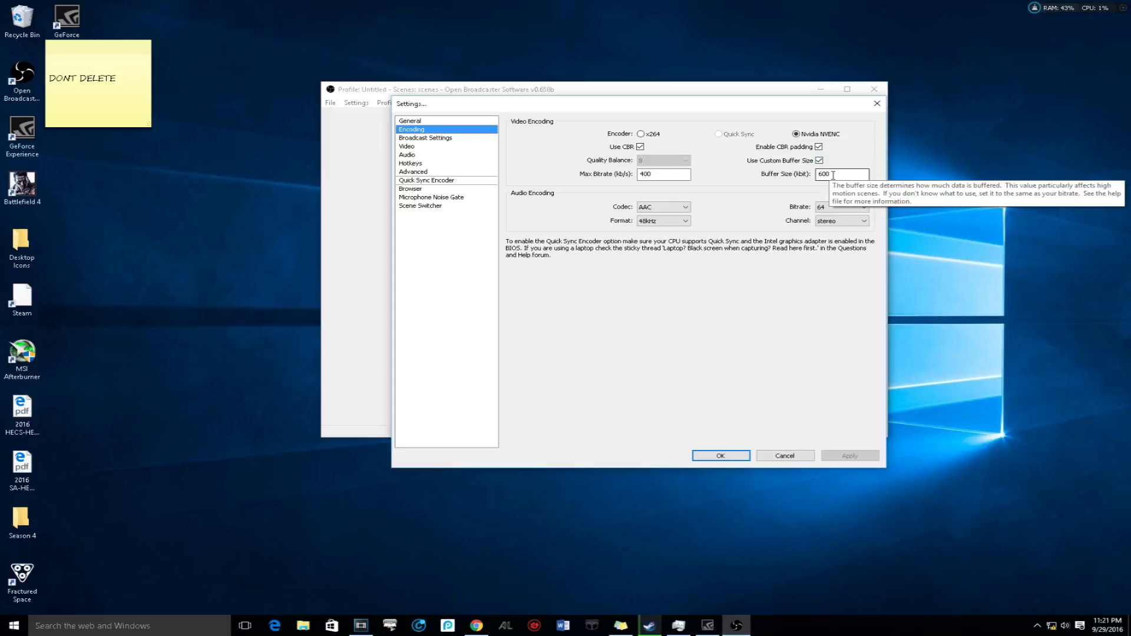
pyautogui.moveTo(791, 230)
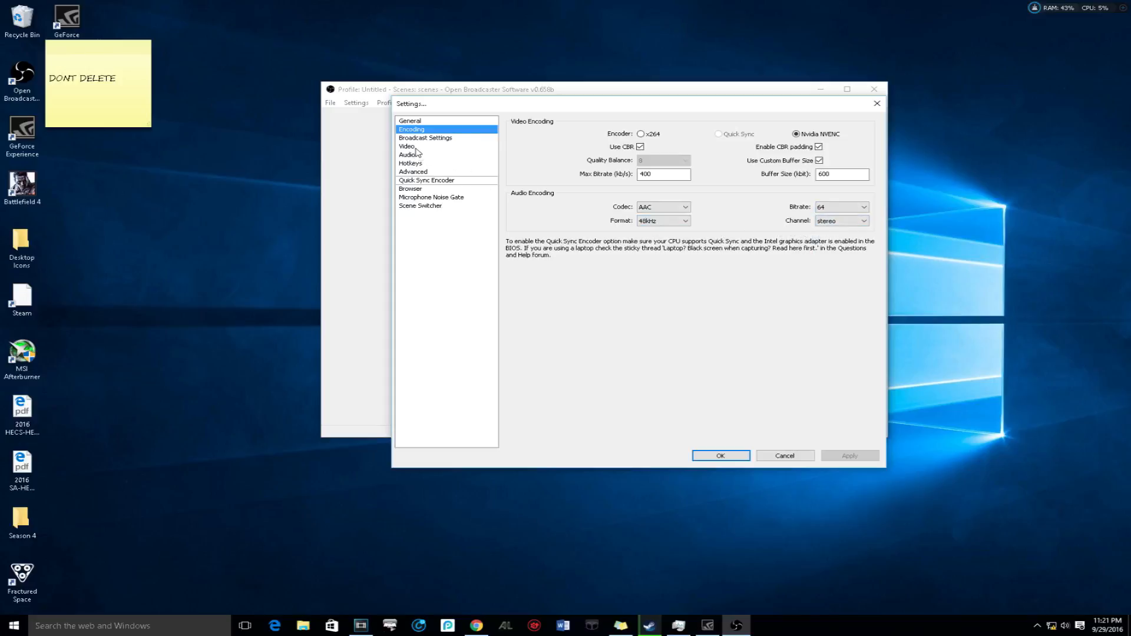
# - Keep Twitch as the streaming service and select the Australia: Sydney server
pyautogui.click(425, 138)
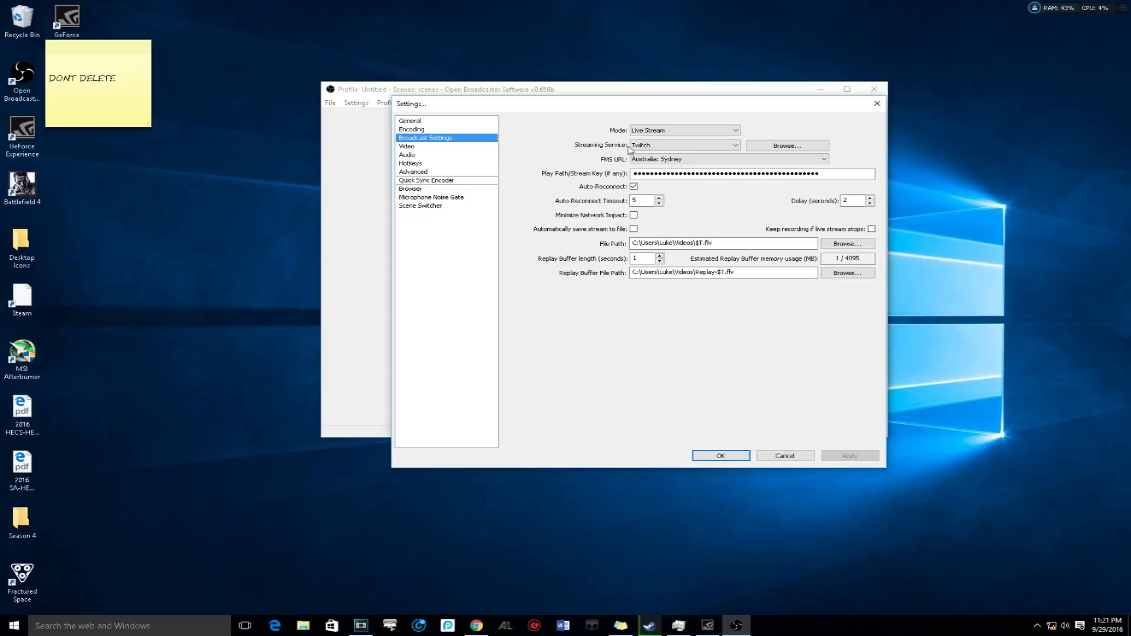
pyautogui.click(682, 145)
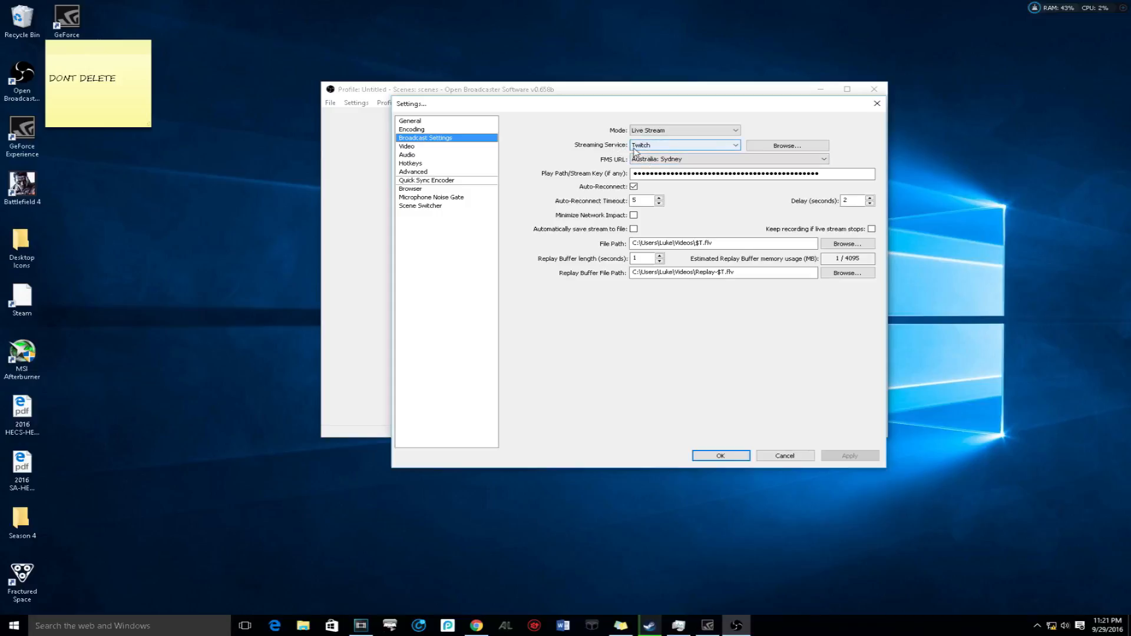
pyautogui.click(822, 160)
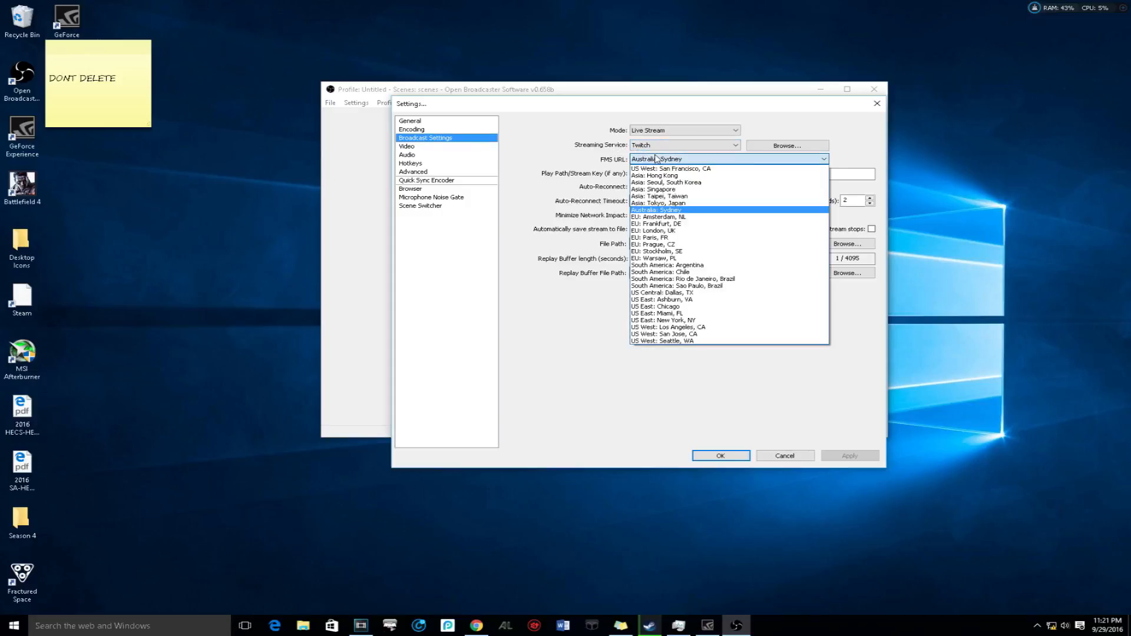
pyautogui.click(656, 210)
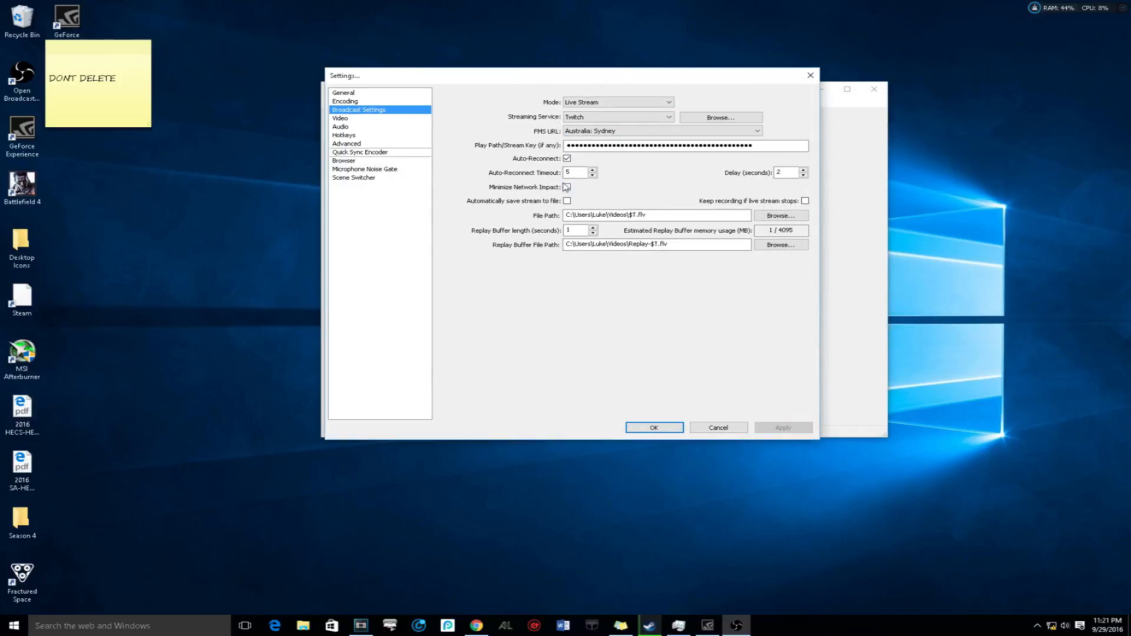
# - Tick Minimize Network Impact in the broadcast settings and apply the change
pyautogui.click(567, 188)
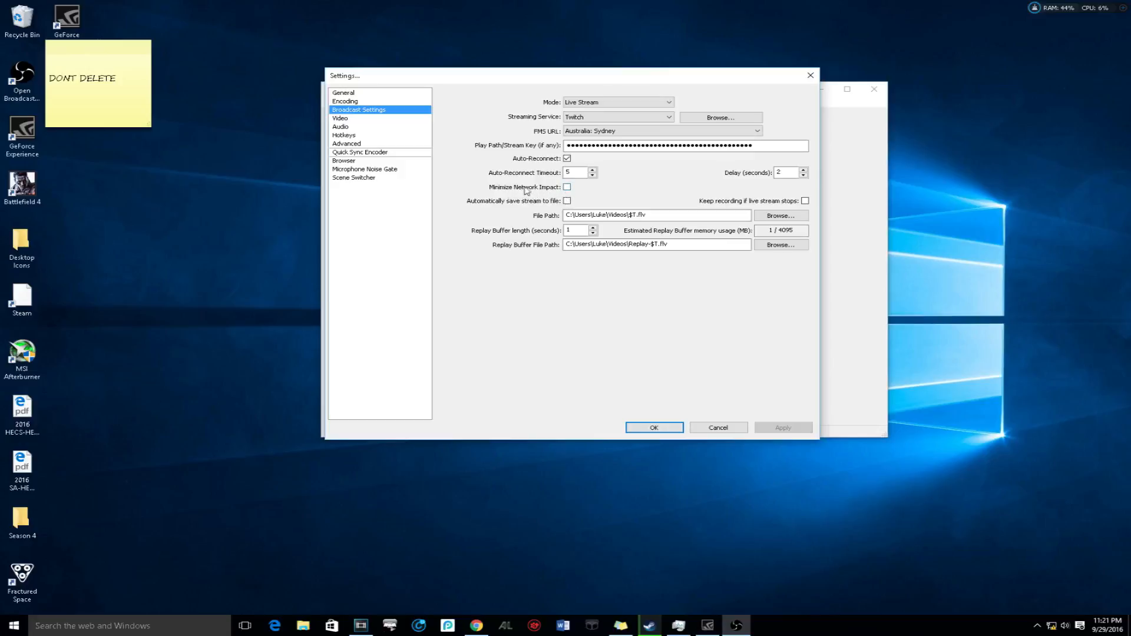
pyautogui.click(567, 187)
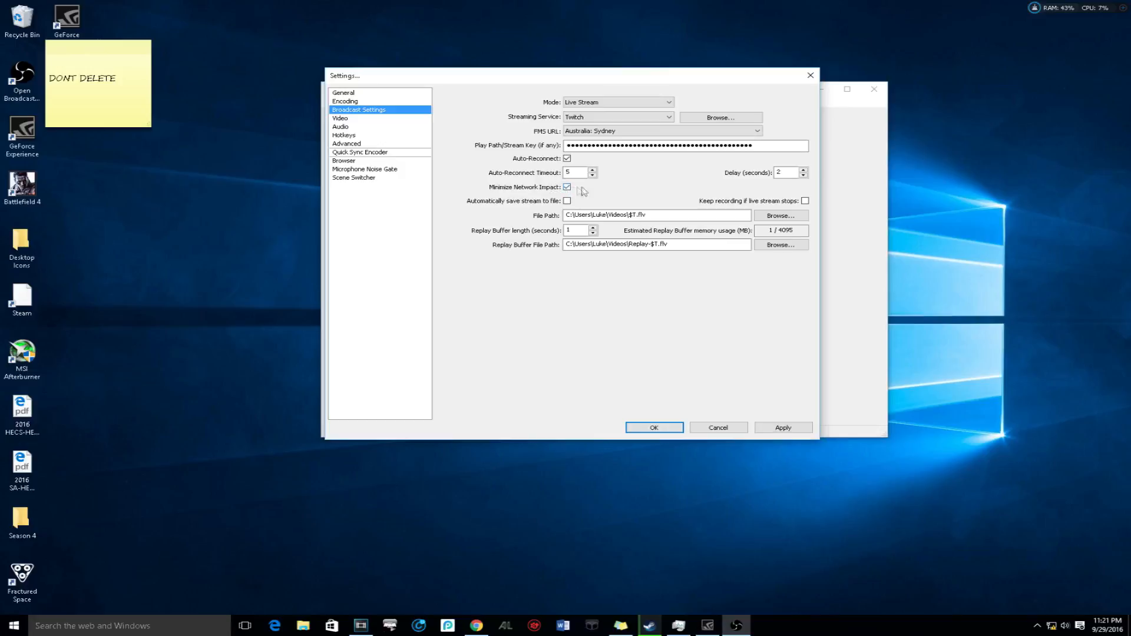
pyautogui.click(567, 187)
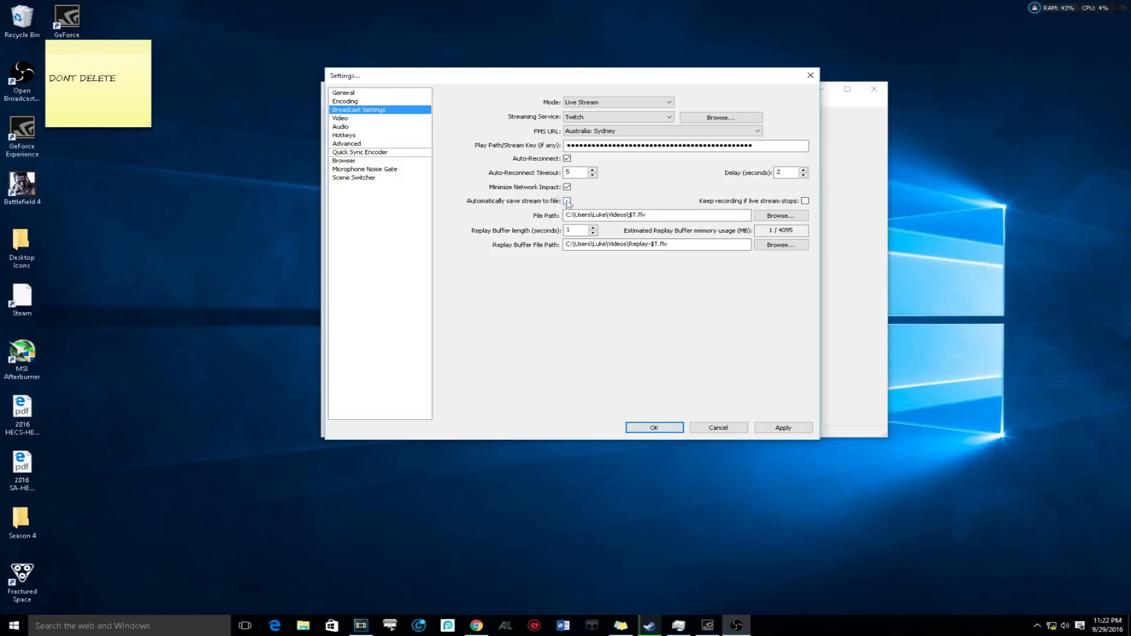
pyautogui.click(567, 200)
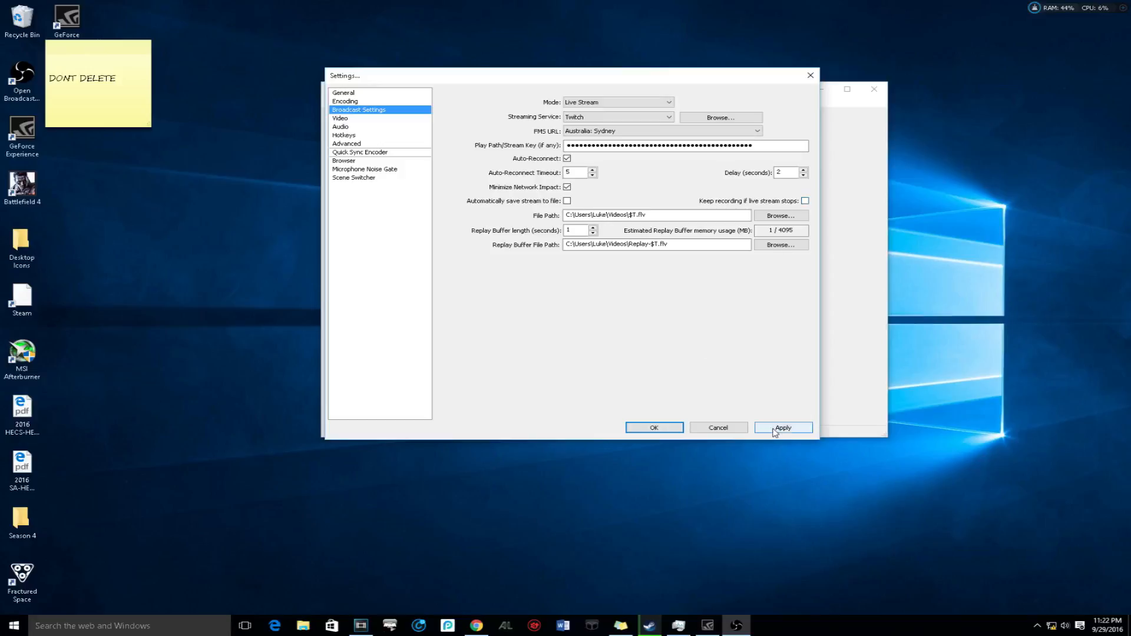
pyautogui.click(783, 426)
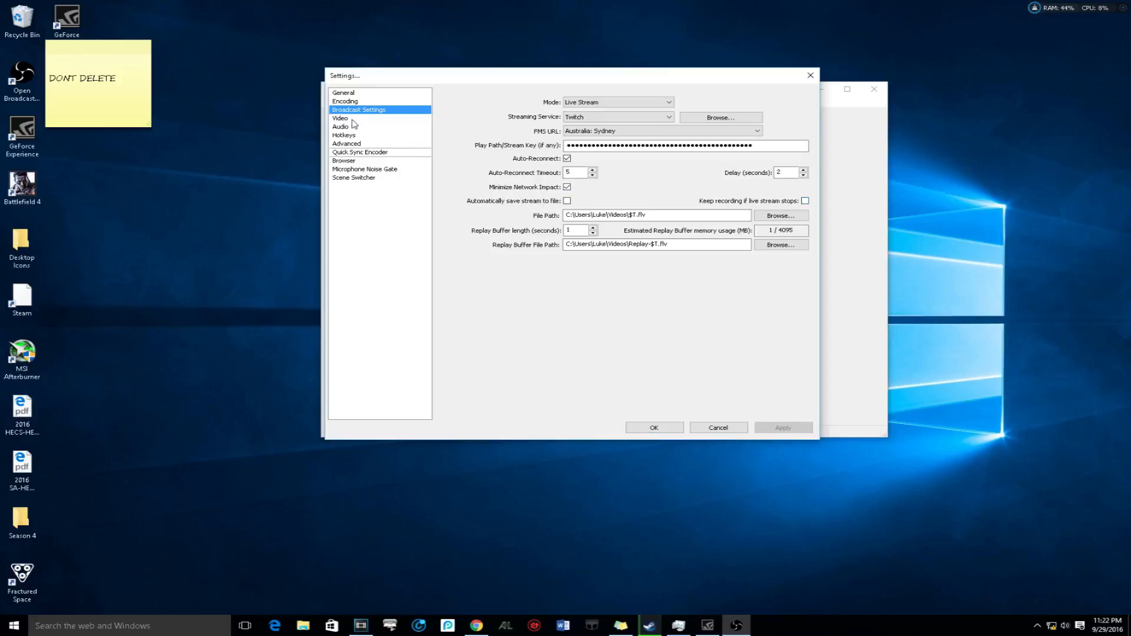
pyautogui.click(339, 118)
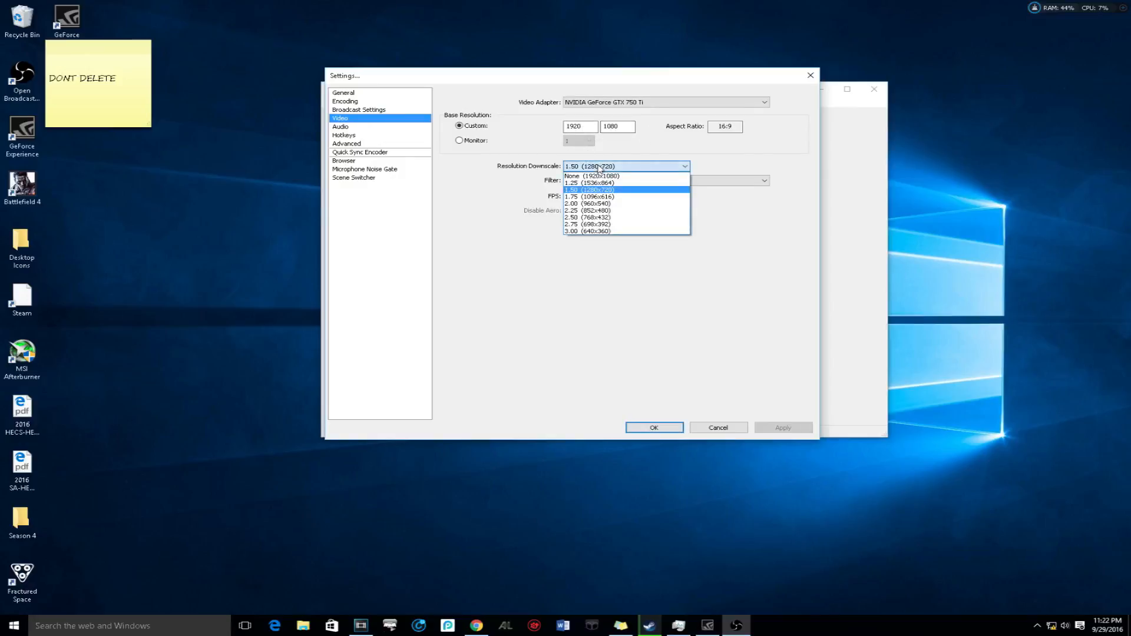
# - Choose the 1.50 (1280x720) resolution downscale on the video page
pyautogui.click(589, 189)
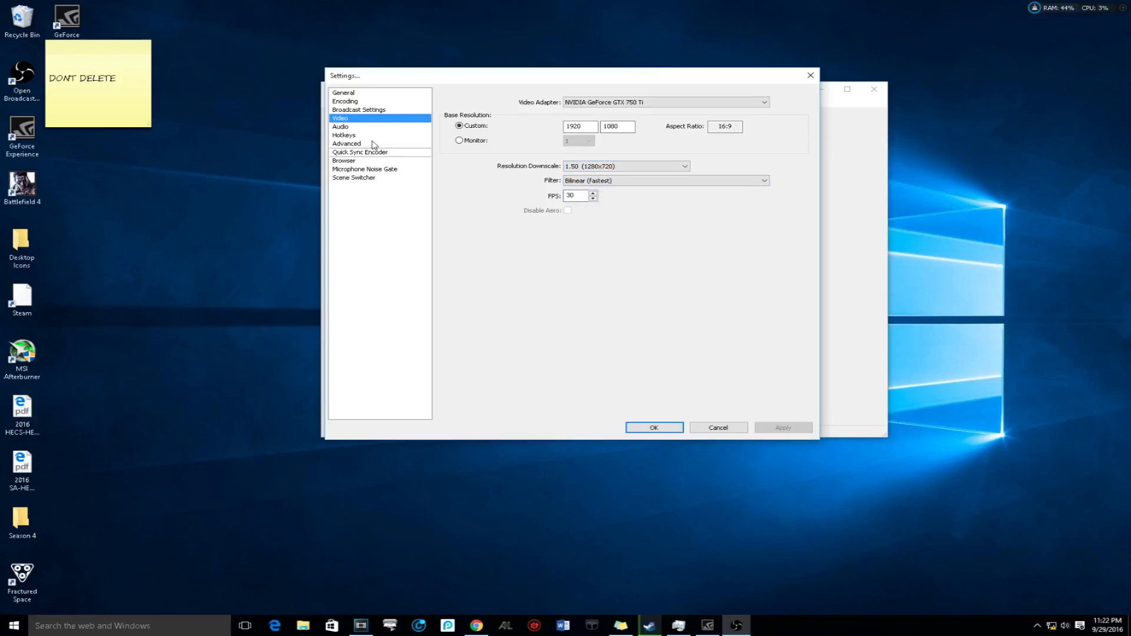
pyautogui.click(346, 143)
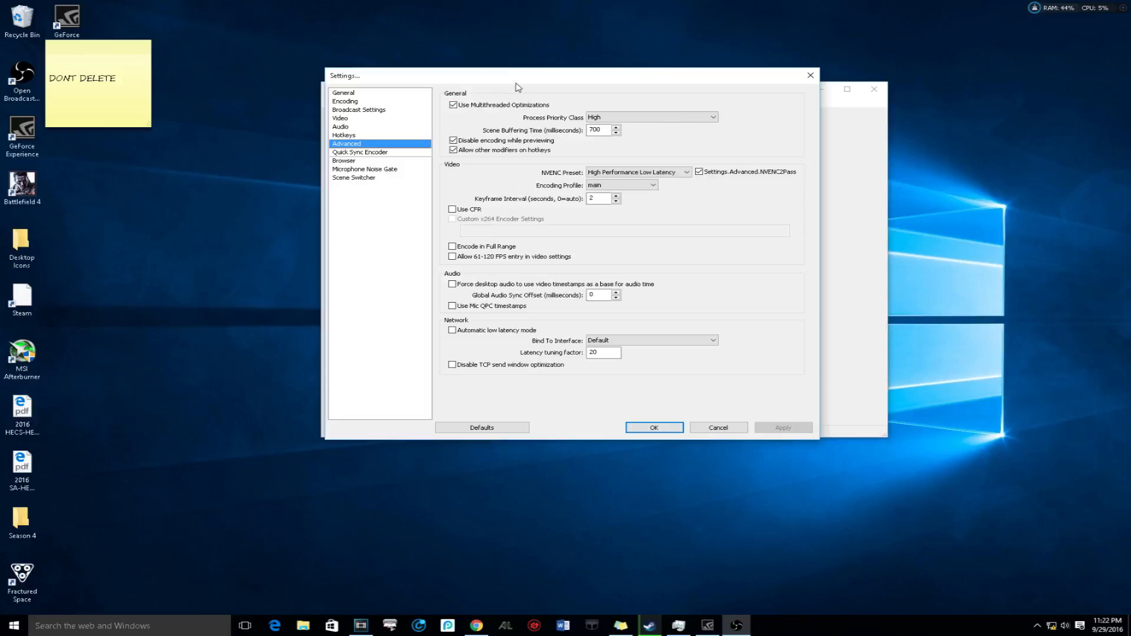
pyautogui.moveTo(561, 119)
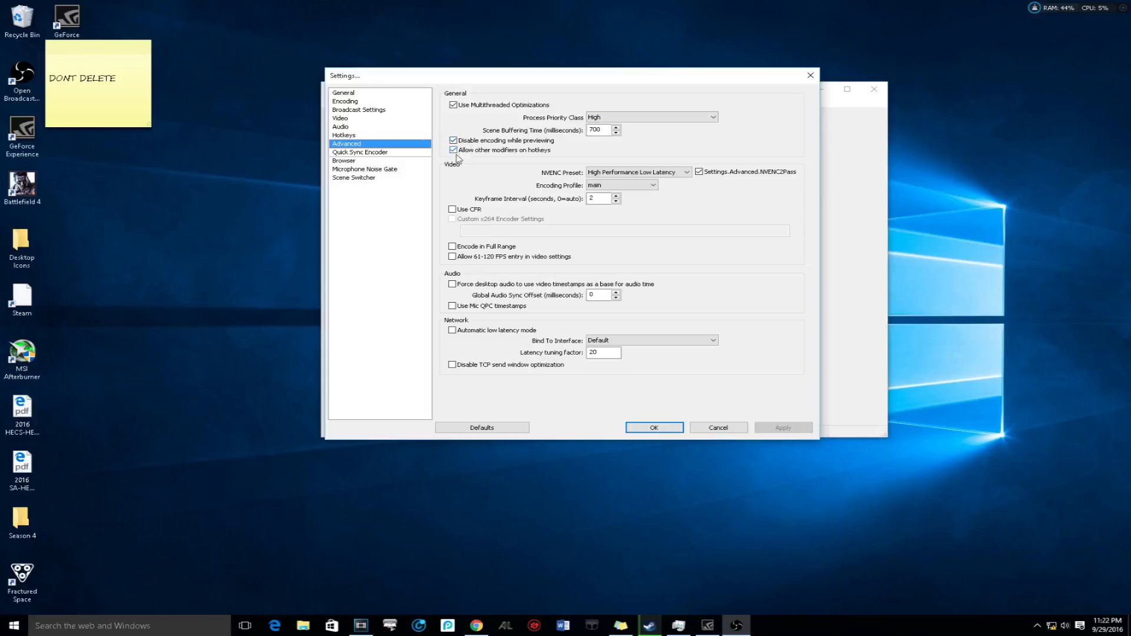
pyautogui.moveTo(637, 167)
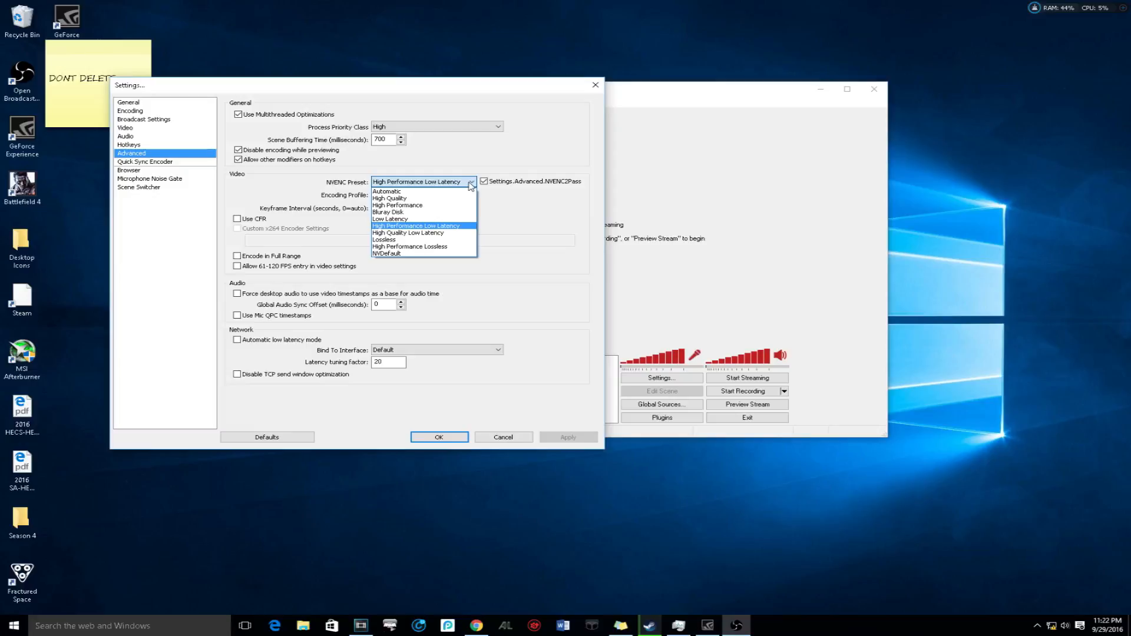
# - Select the High Performance Low Latency NVENC preset and untick Use CFR
pyautogui.click(390, 198)
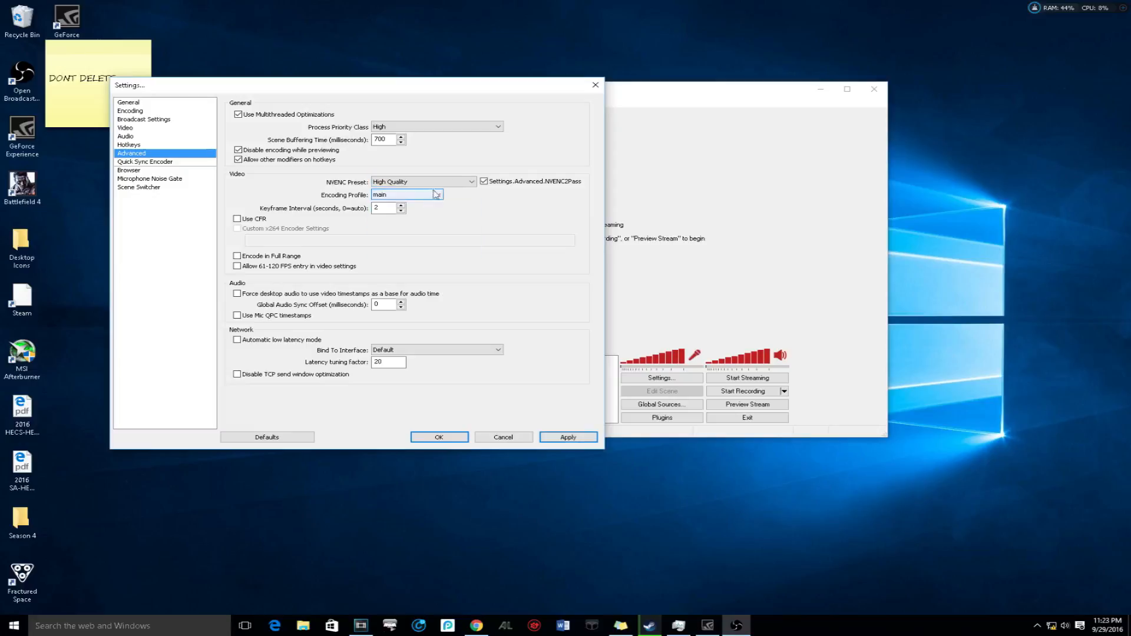
pyautogui.click(422, 182)
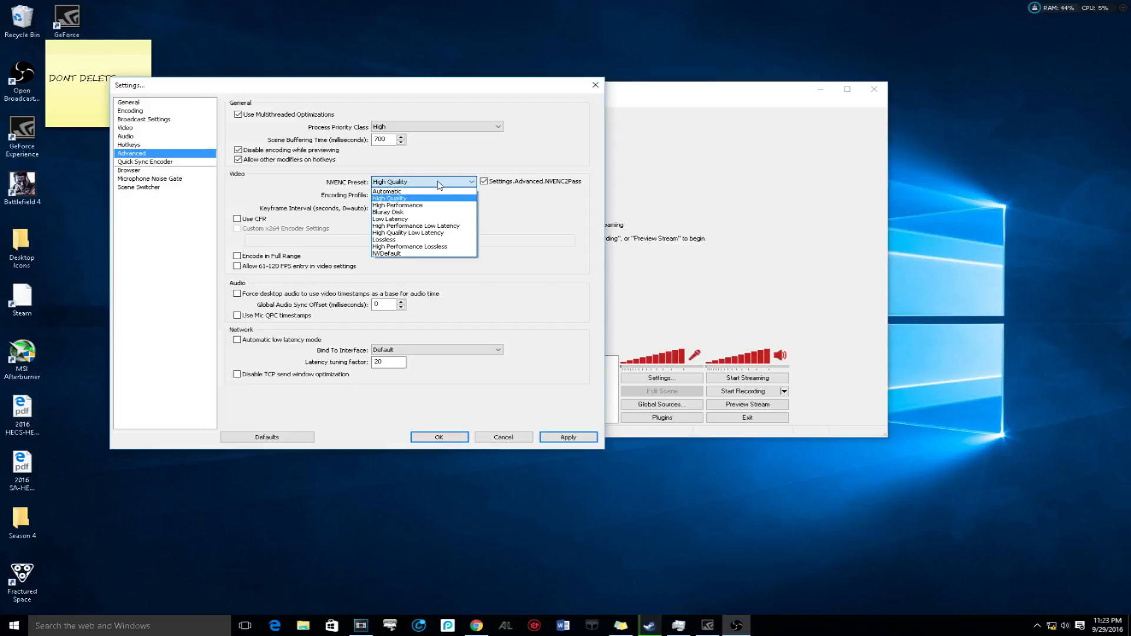
pyautogui.moveTo(416, 226)
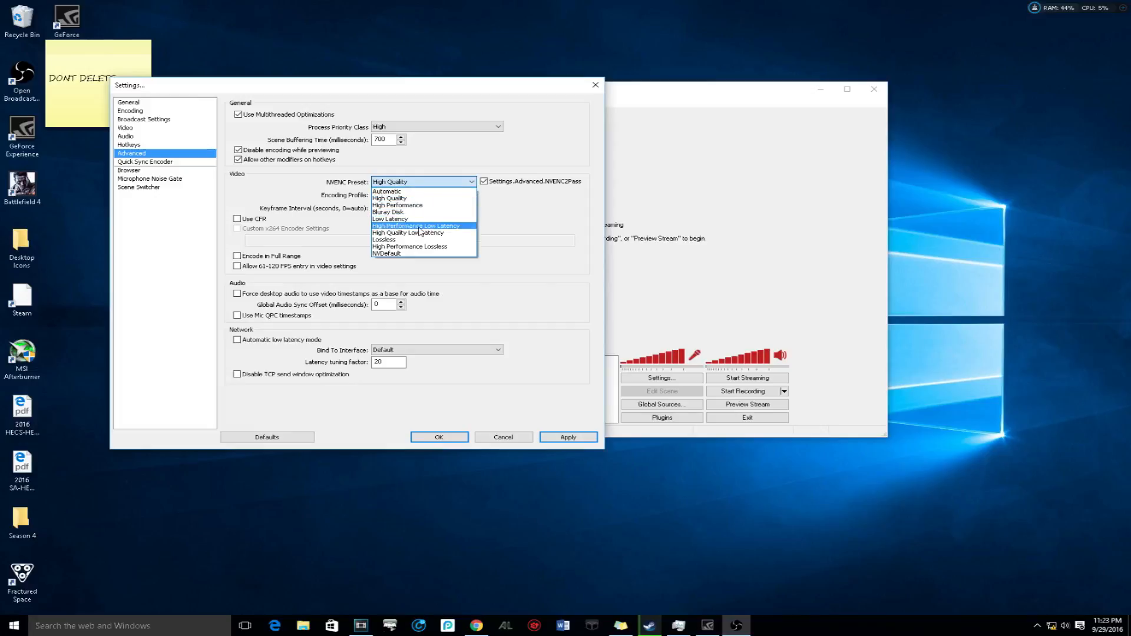
pyautogui.click(416, 227)
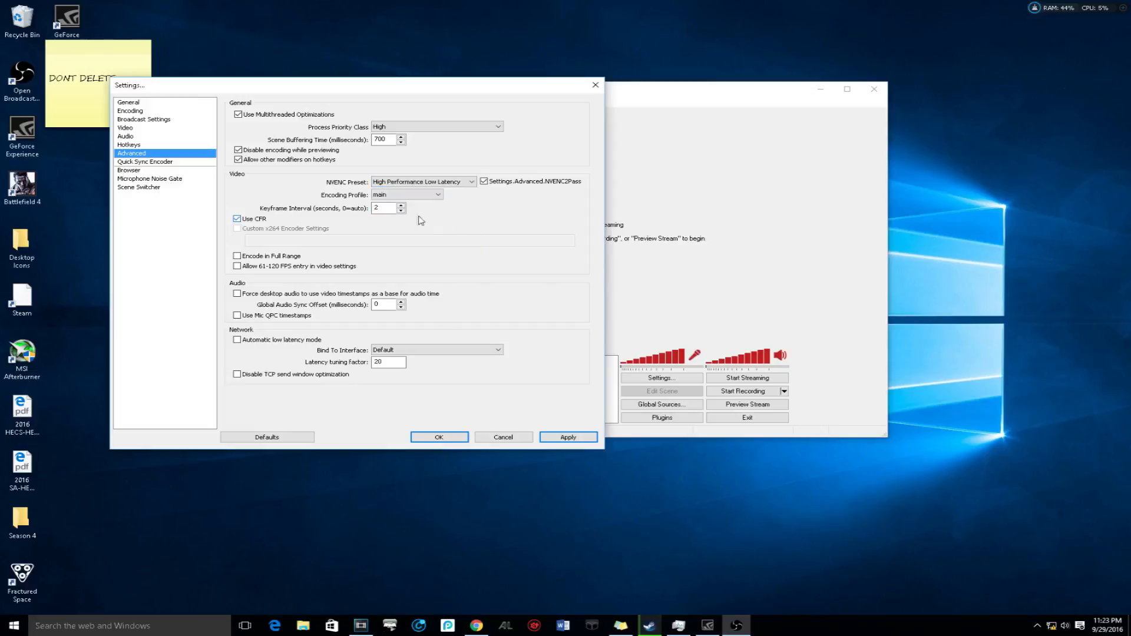
pyautogui.click(237, 219)
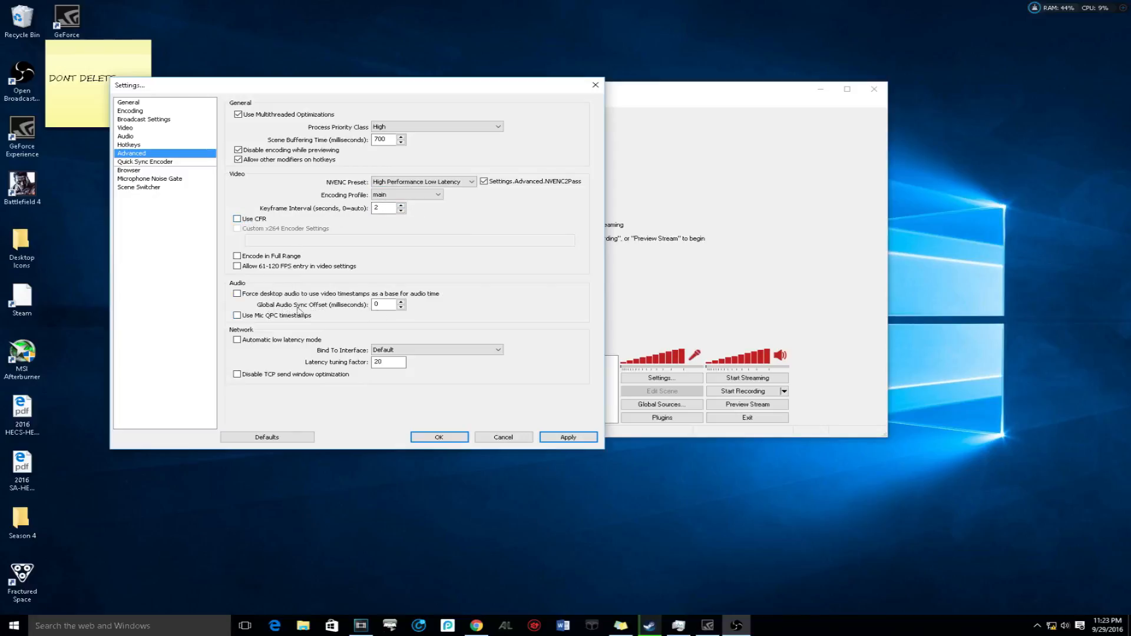
pyautogui.click(388, 304)
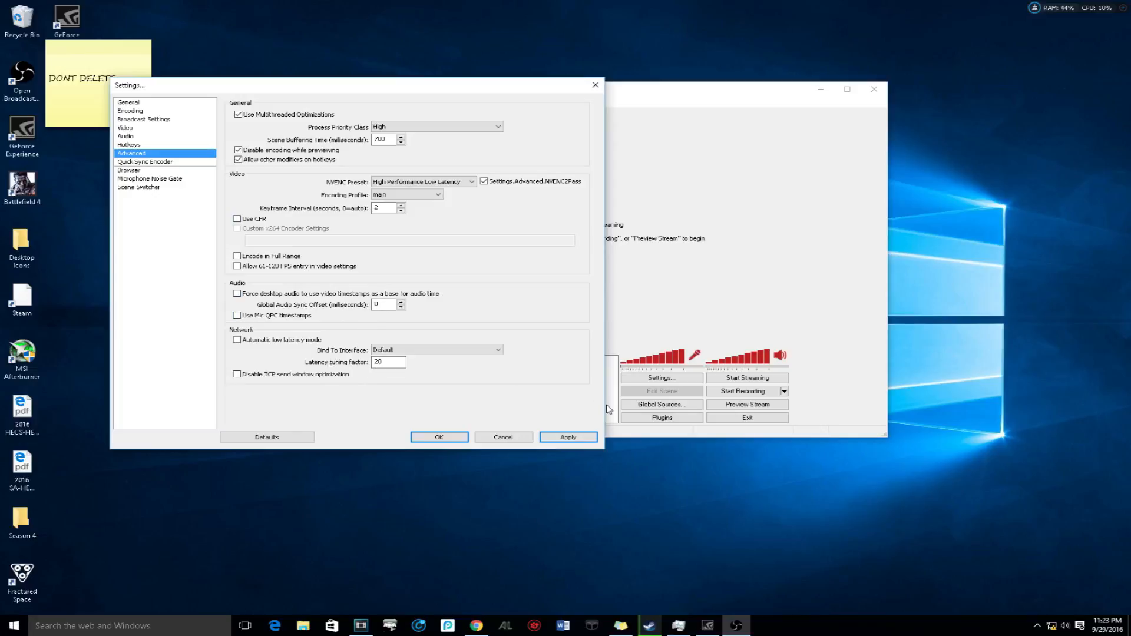
# - Apply the advanced settings and close the settings window with OK
pyautogui.click(568, 437)
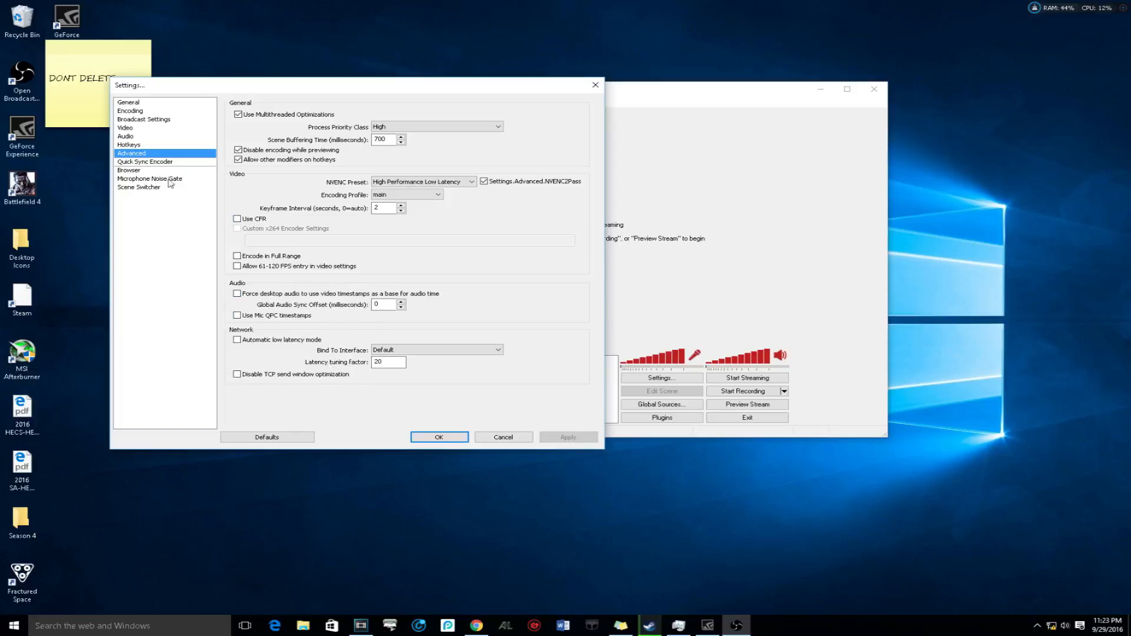
pyautogui.click(438, 438)
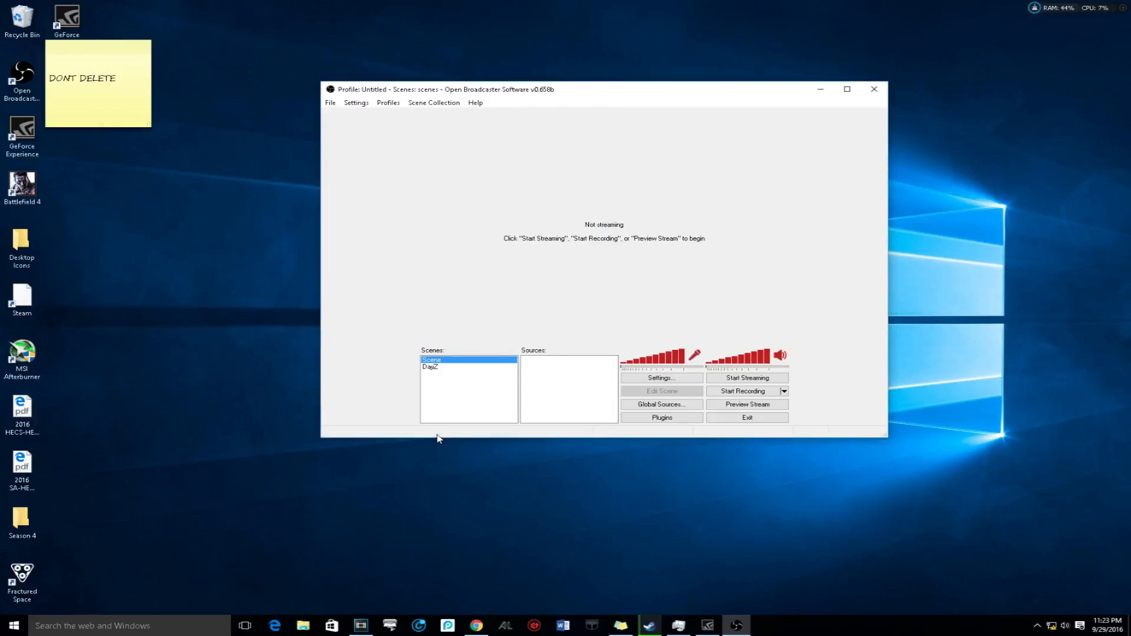